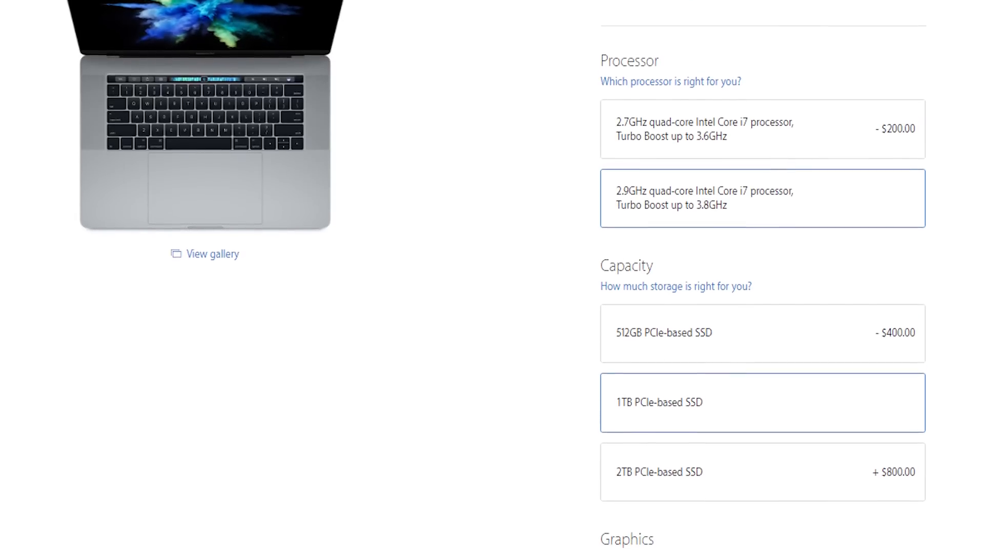
# Step: Start the OpenGL car-chase test on the 5820K after its 1256 cb CPU score appears
pyautogui.scroll(-3)
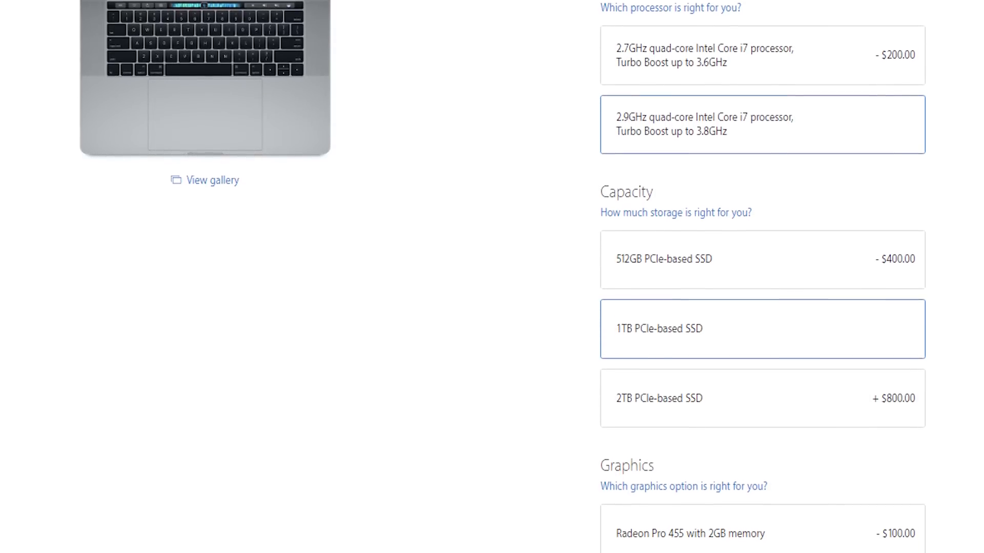
pyautogui.scroll(-3)
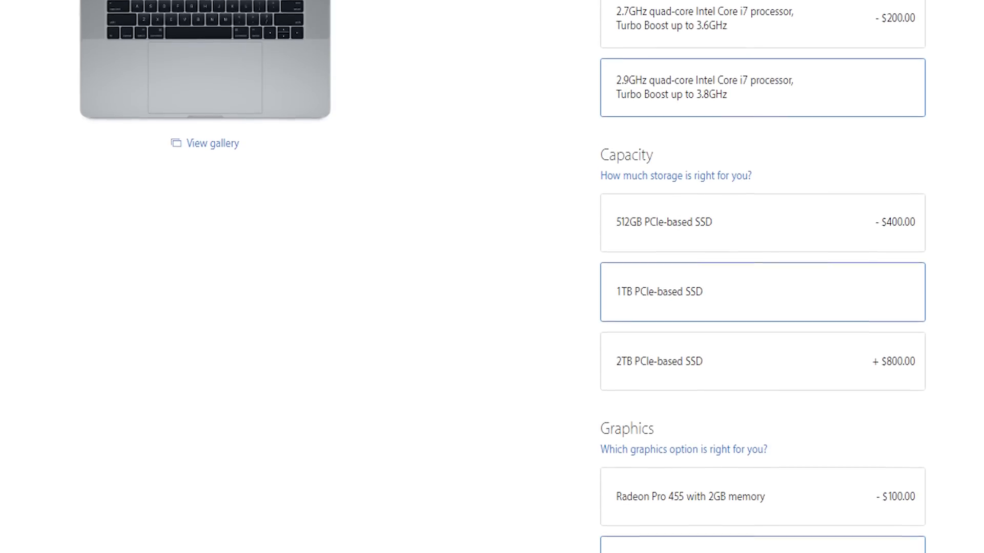
pyautogui.scroll(-3)
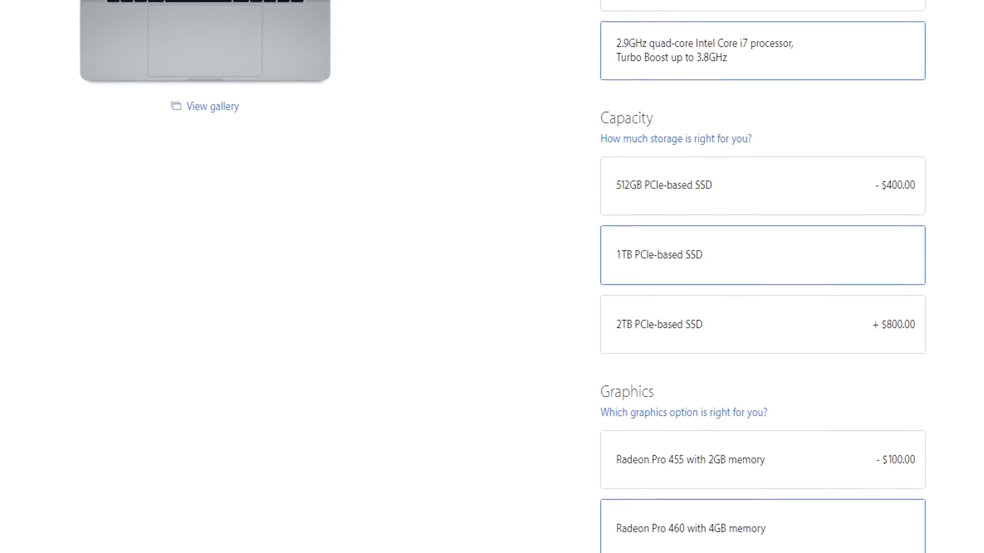
pyautogui.scroll(-3)
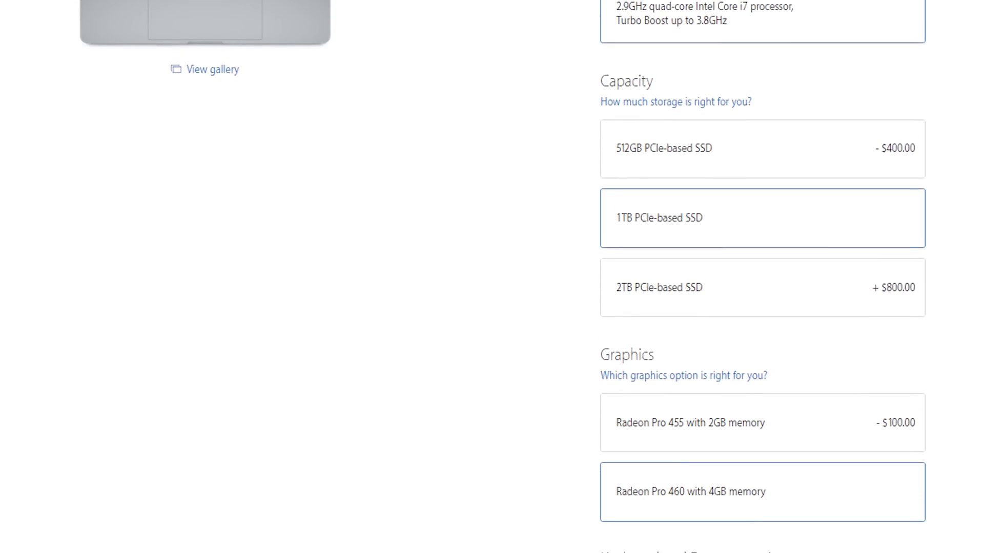
pyautogui.scroll(-3)
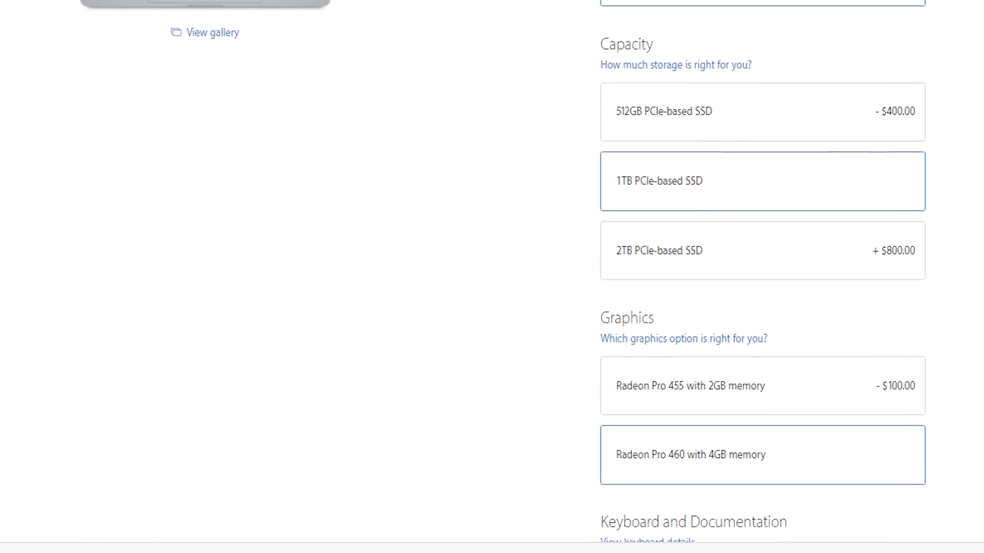
pyautogui.scroll(-3)
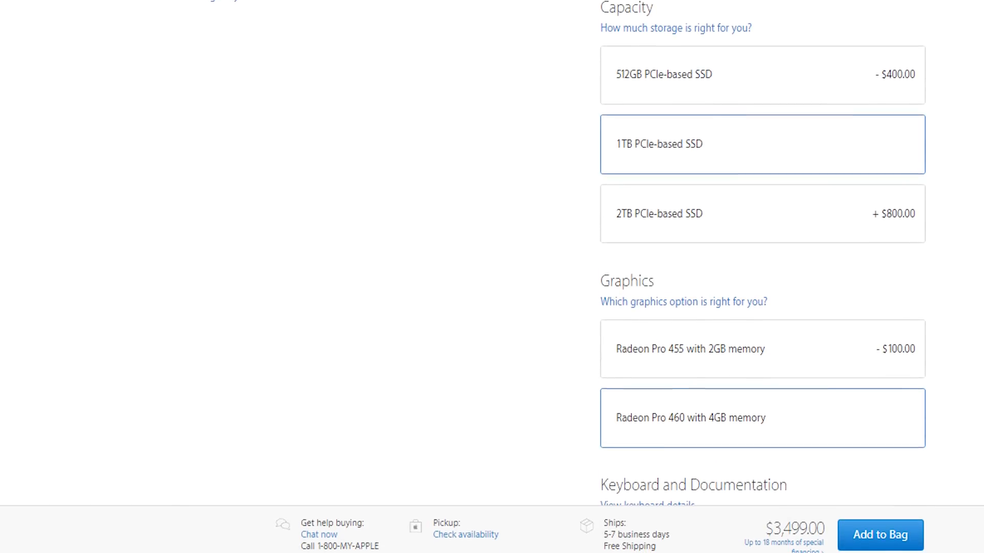
pyautogui.click(881, 535)
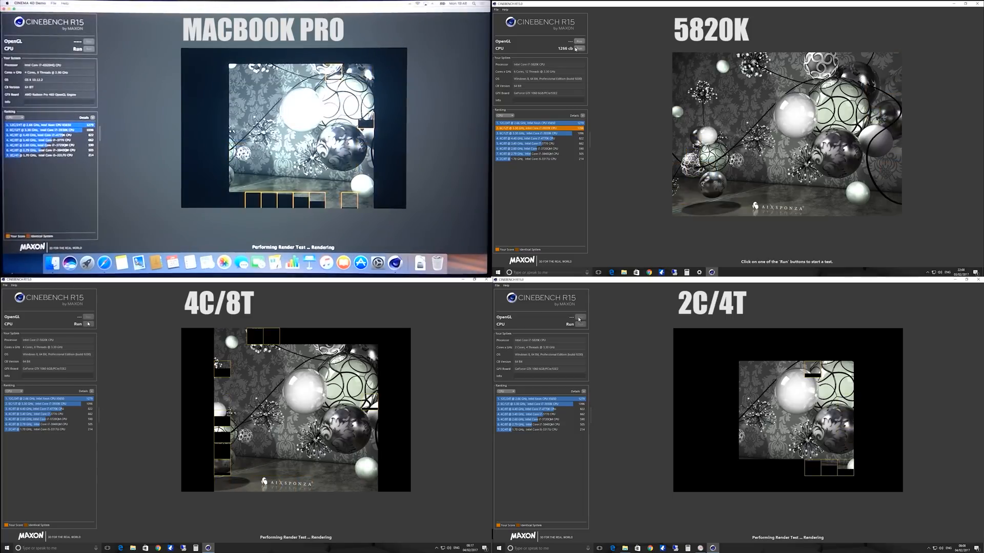
pyautogui.click(583, 41)
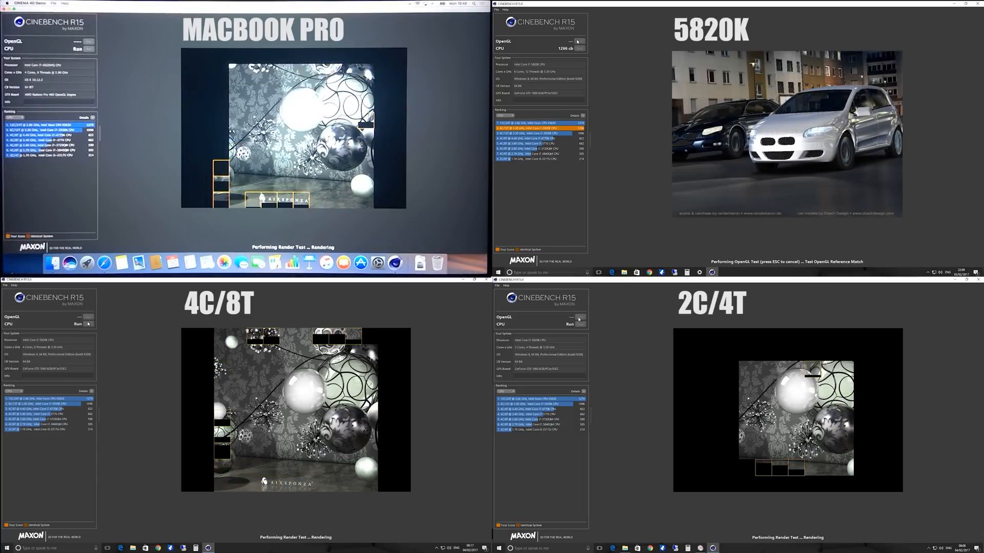